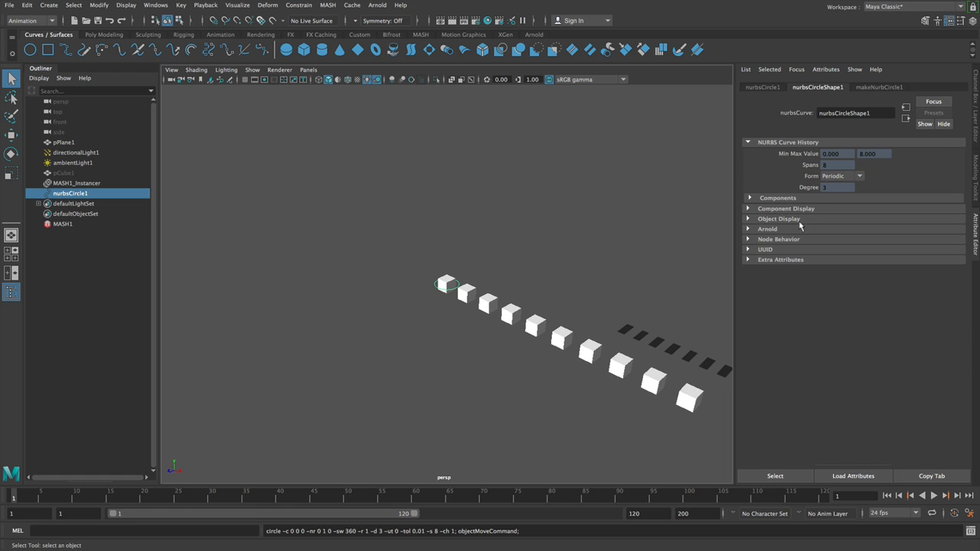
# - Connect nurbsCircle1 to the MASH Curve node and raise Step to 0.170, Animation Speed to 0.500
pyautogui.click(893, 86)
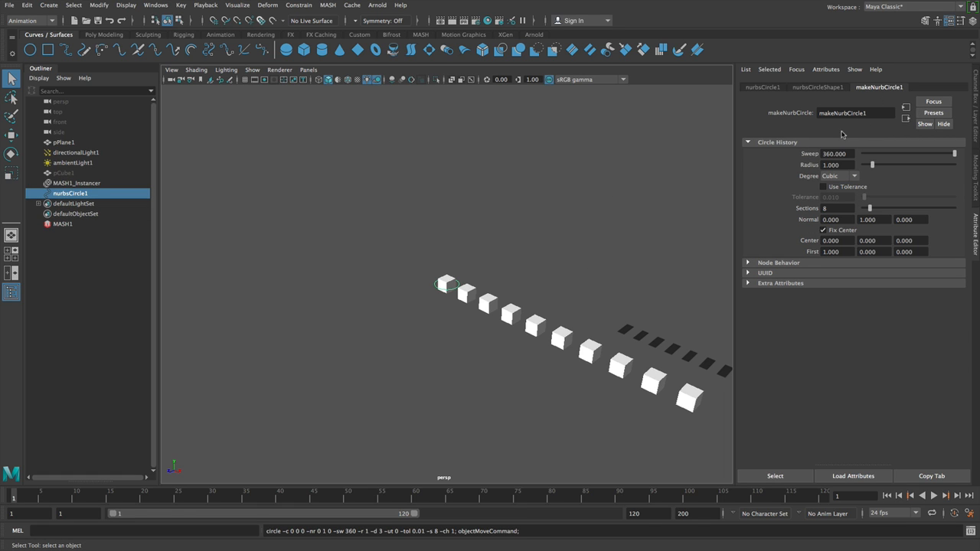
pyautogui.moveTo(869, 165); pyautogui.dragTo(905, 165)
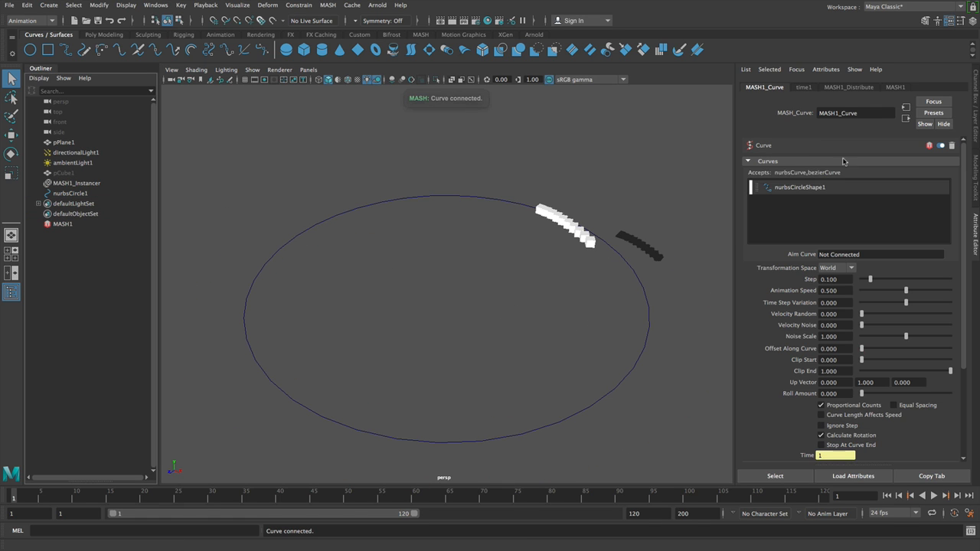
pyautogui.click(854, 86)
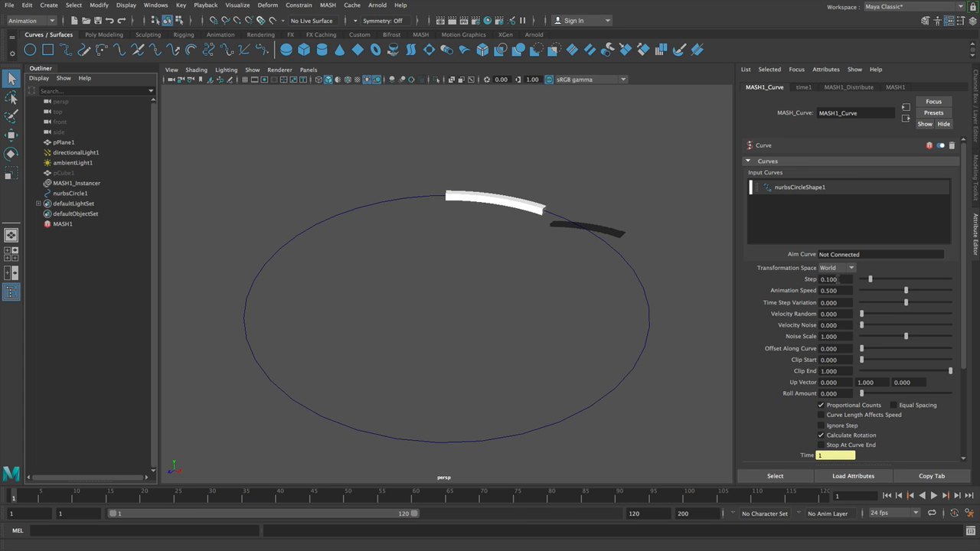
pyautogui.moveTo(870, 279); pyautogui.dragTo(911, 279)
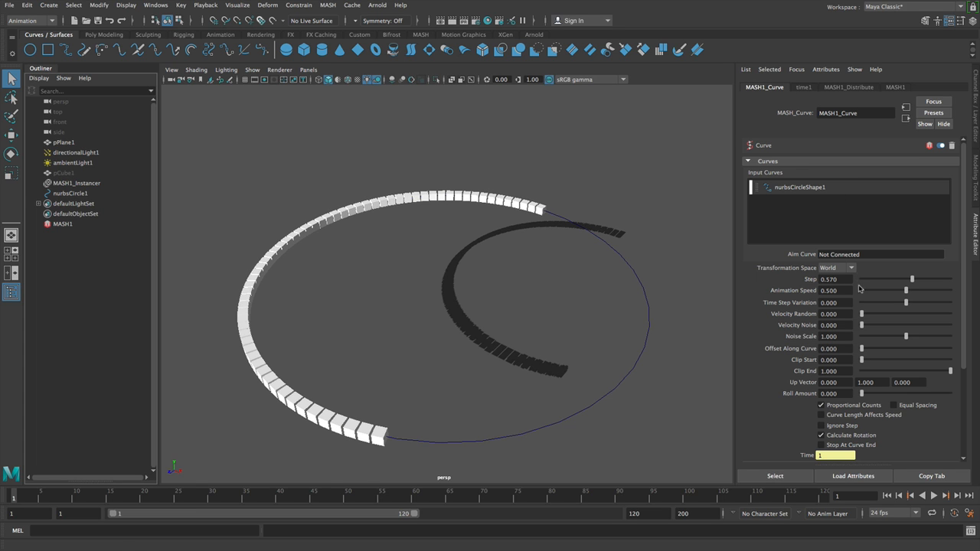
pyautogui.click(937, 493)
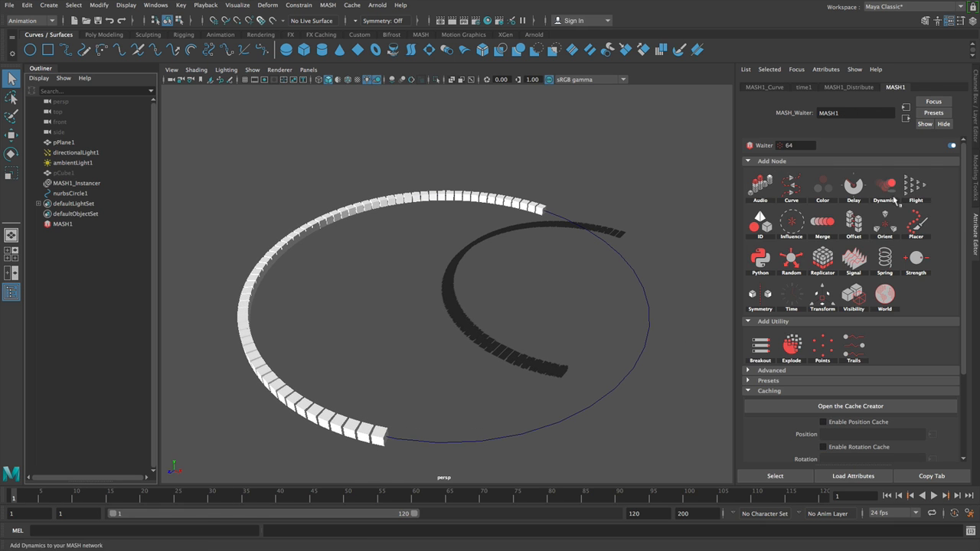
pyautogui.click(882, 186)
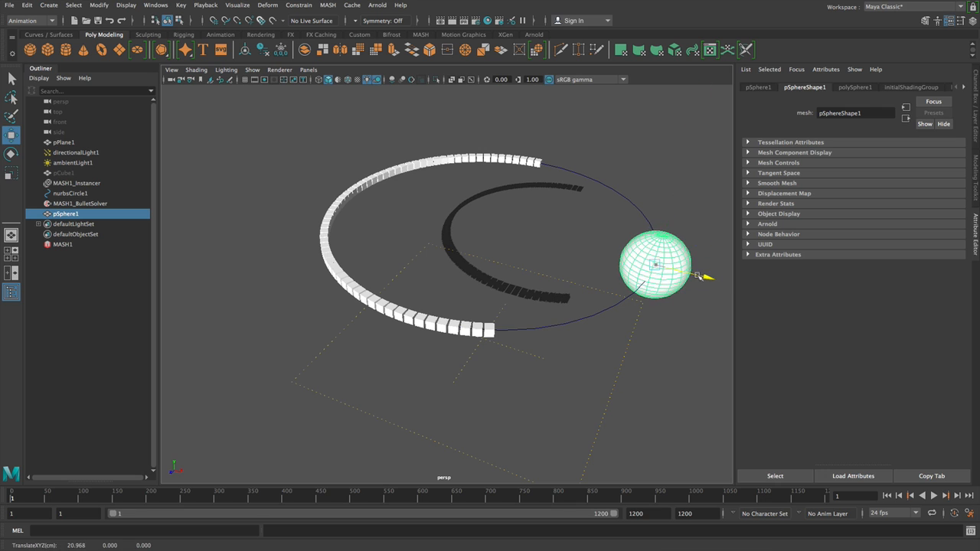
# - Add pSphereShape1 as a Bullet collider, play the simulation, and adjust the Dynamics strengths
pyautogui.click(80, 202)
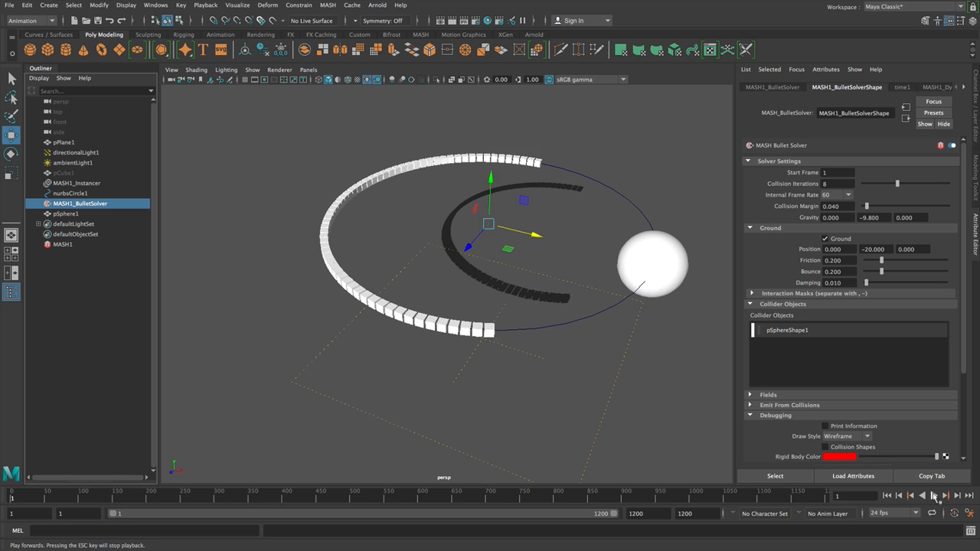
pyautogui.click(933, 496)
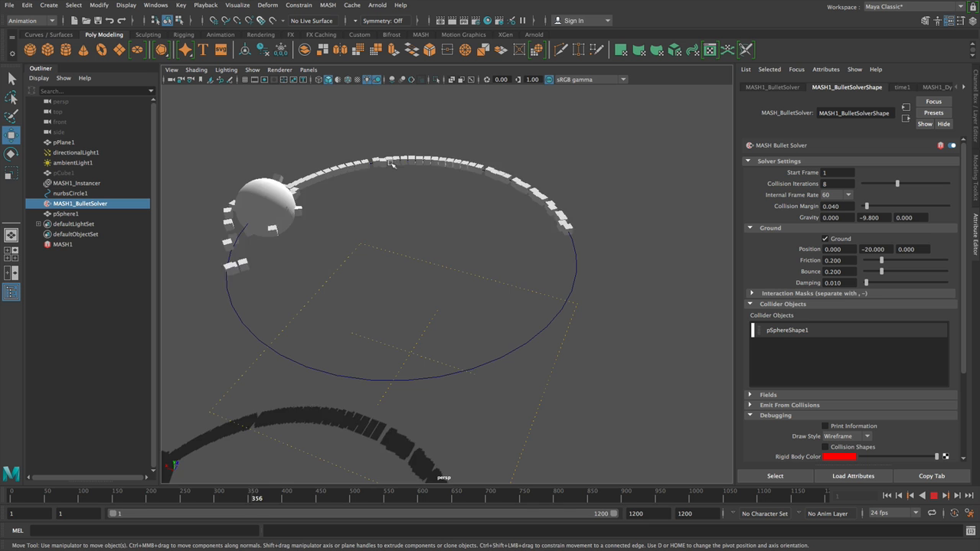
pyautogui.click(946, 496)
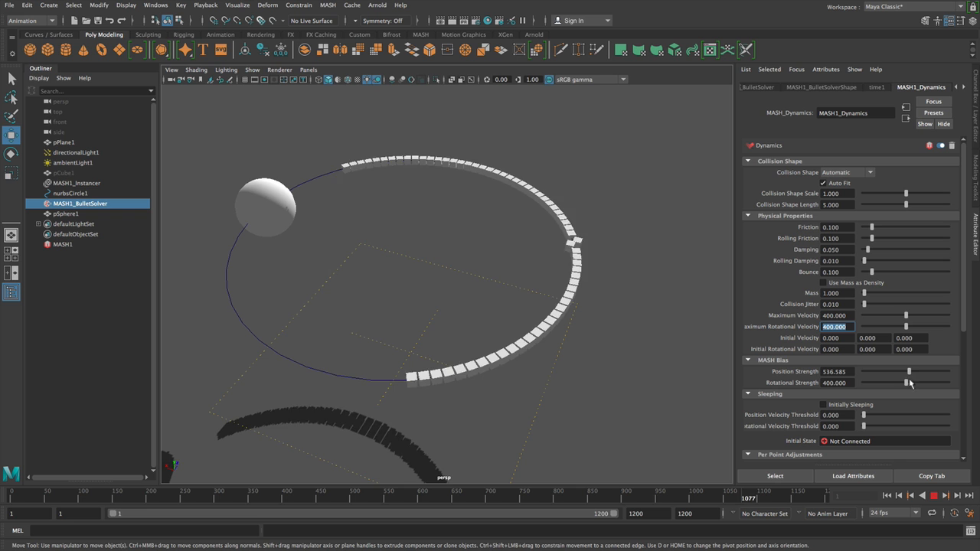
pyautogui.moveTo(909, 383); pyautogui.dragTo(925, 383)
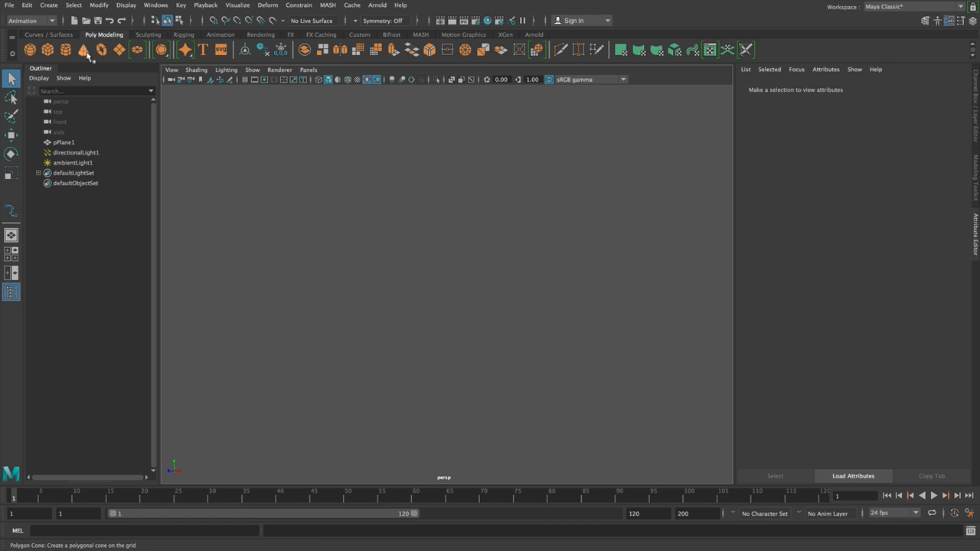
# - Create a polygon cone as the base object for the new MASH network
pyautogui.click(83, 51)
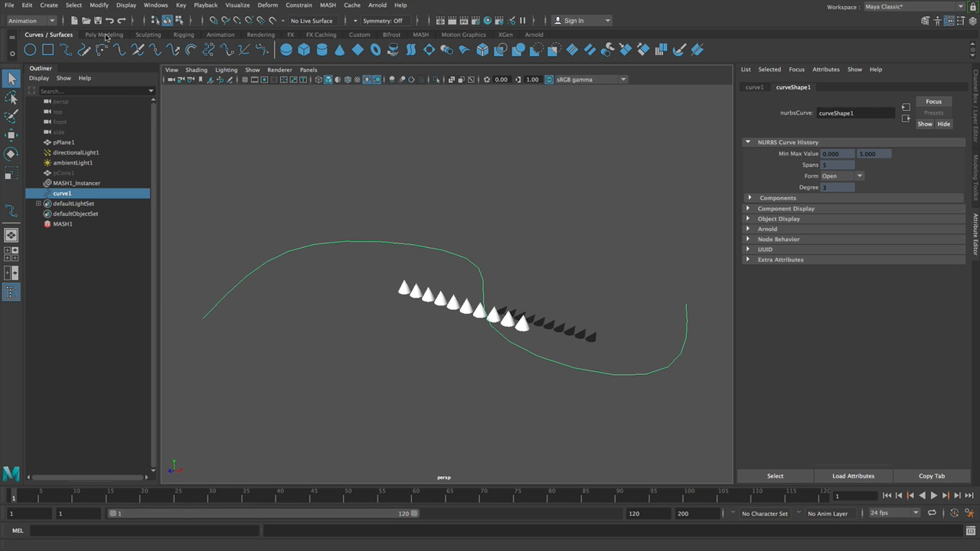
# - Create a tall, finely subdivided polygon cylinder and Curve Warp it along curve1
pyautogui.click(106, 35)
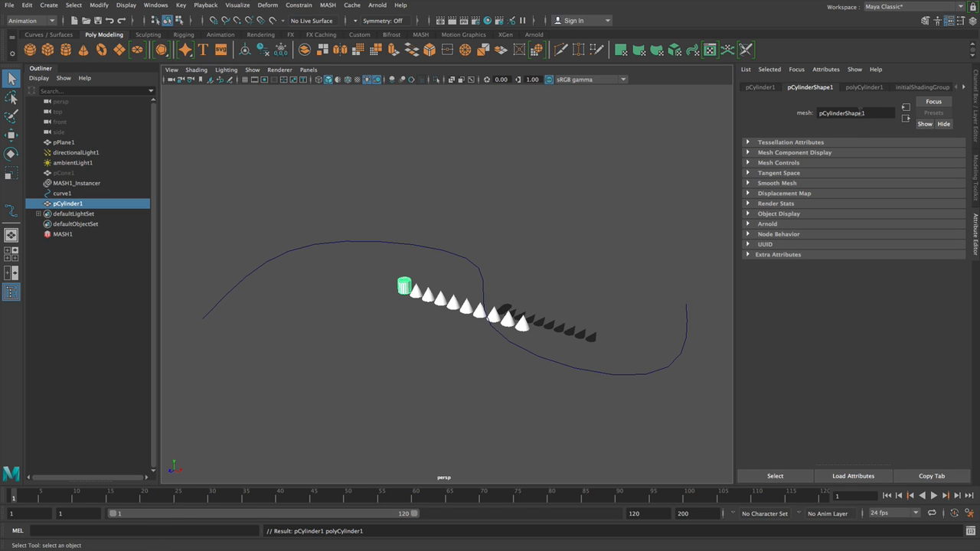
pyautogui.click(863, 85)
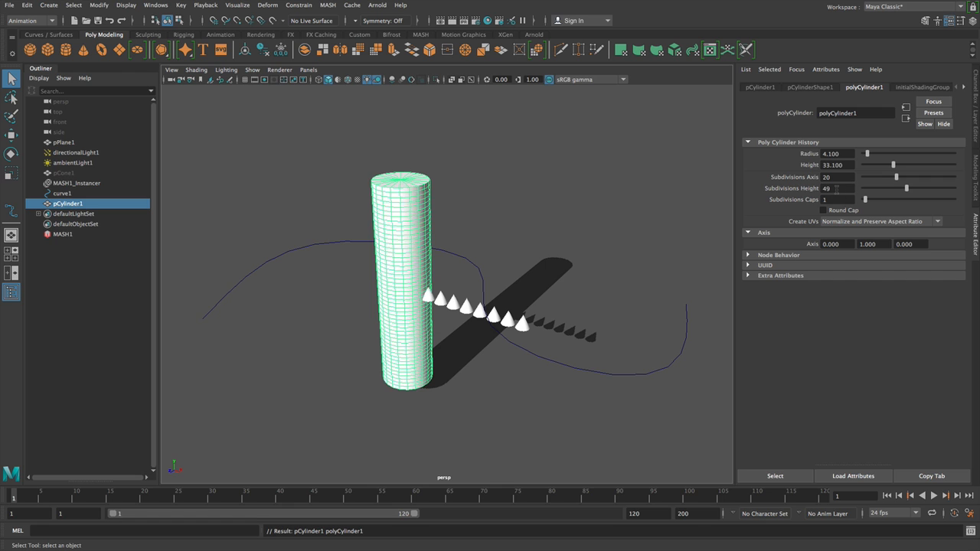
pyautogui.click(61, 193)
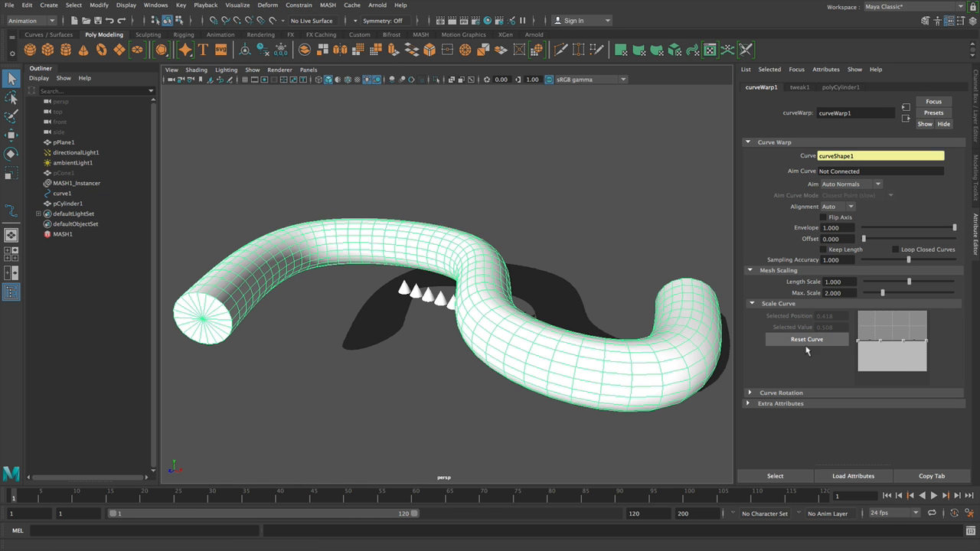
# - Reshape the warp's Scale Curve so the tube's thickness tapers along its length
pyautogui.moveTo(891, 337); pyautogui.dragTo(879, 366)
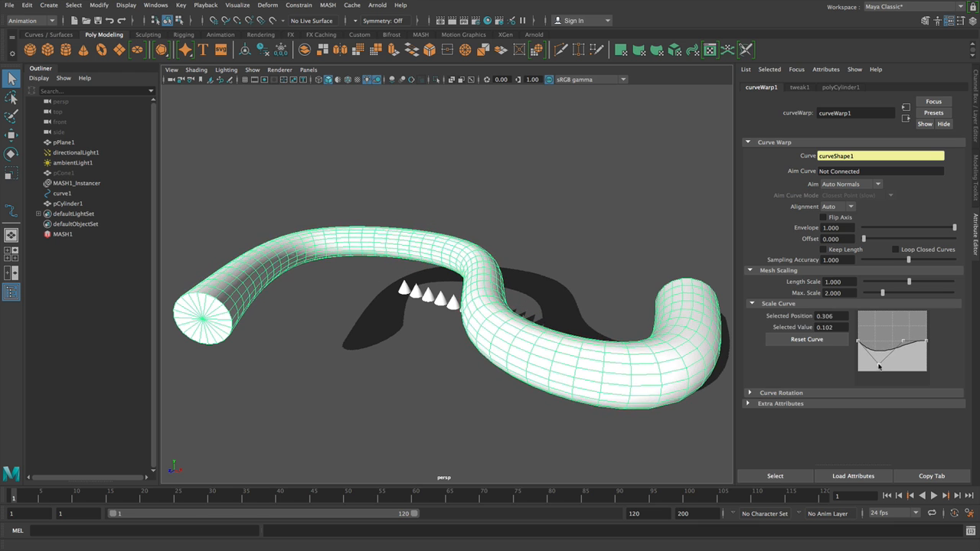
pyautogui.moveTo(878, 365); pyautogui.dragTo(891, 365)
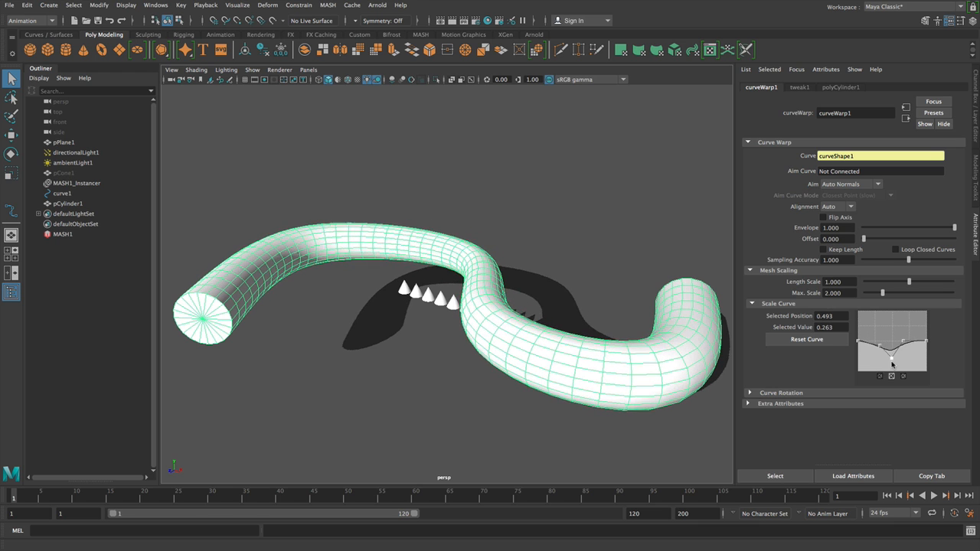
pyautogui.moveTo(891, 364); pyautogui.dragTo(889, 380)
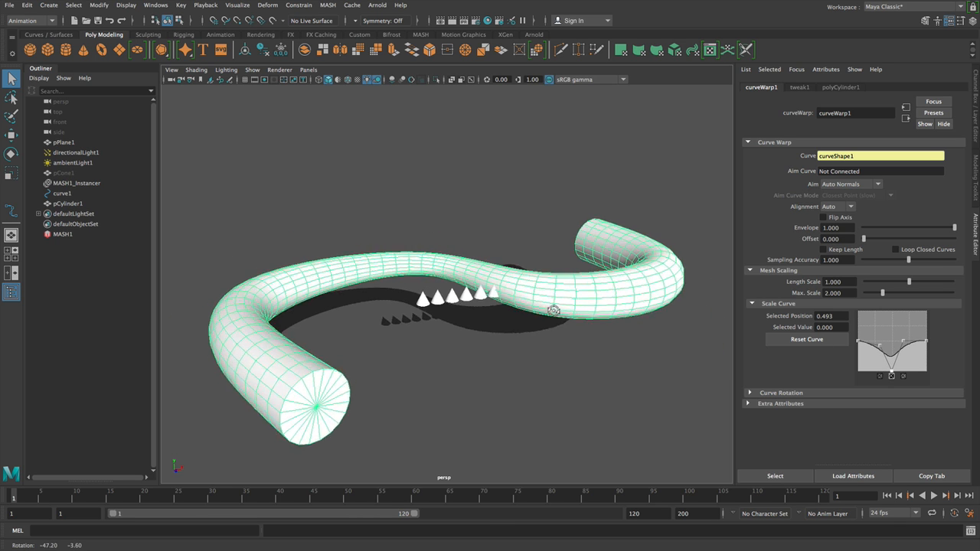
pyautogui.rightClick(270, 299)
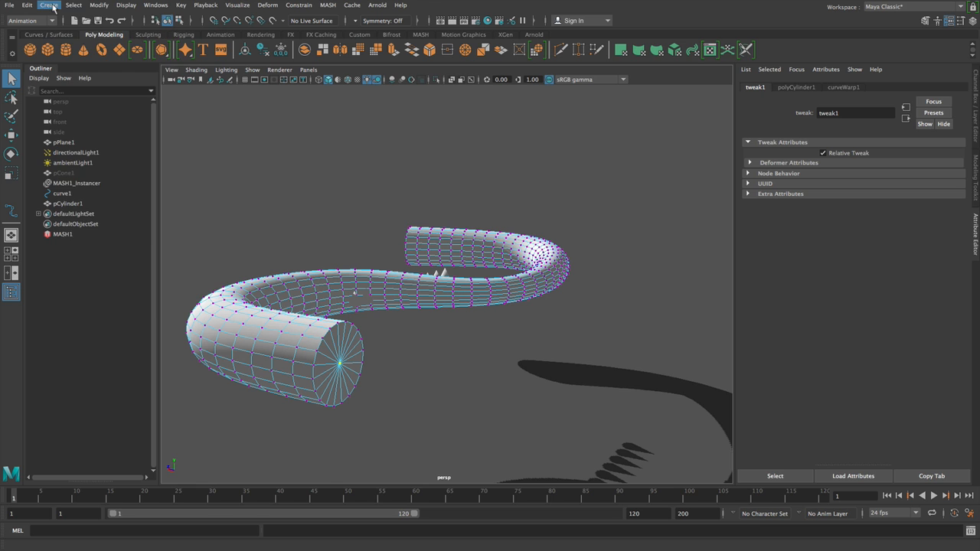
# - Switch the warped tube from vertex editing to face editing via the marking menu
pyautogui.click(77, 7)
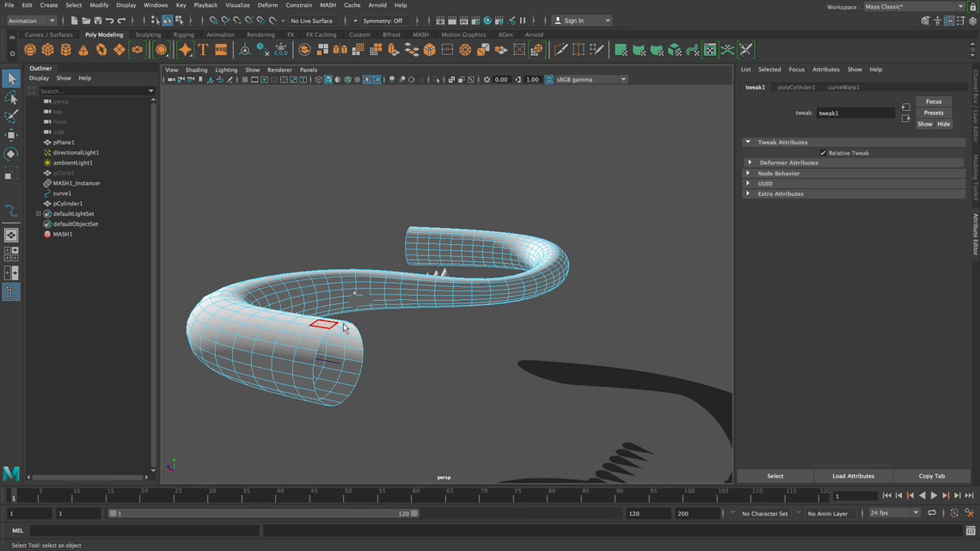
pyautogui.rightClick(340, 330)
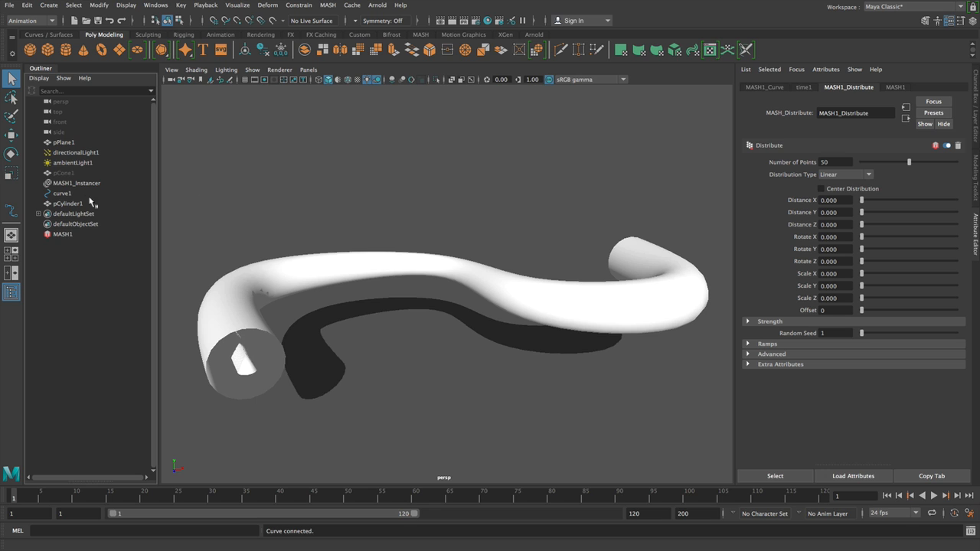
pyautogui.moveTo(84, 150)
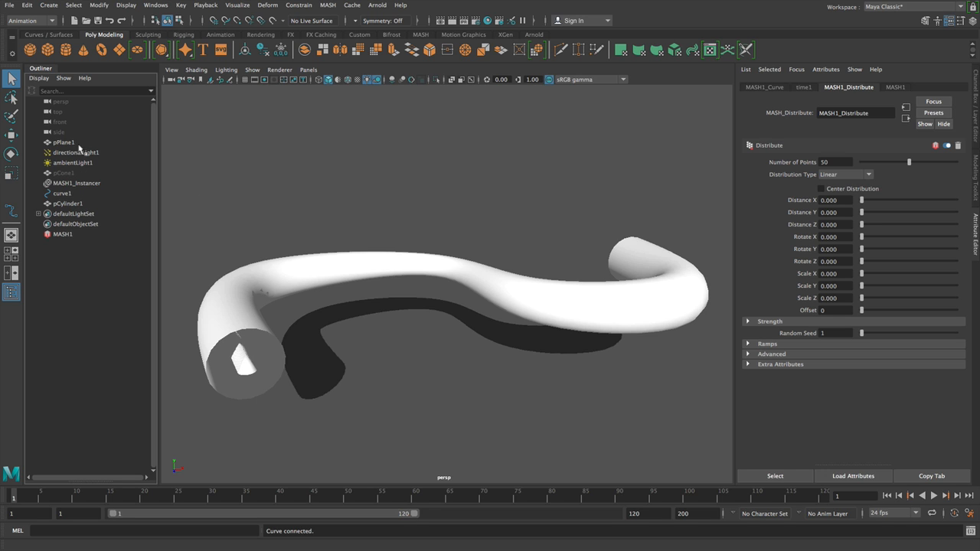
# - Select the MASH1 network and add a Curve node so the cones follow curve1
pyautogui.click(64, 171)
pyautogui.write('0')
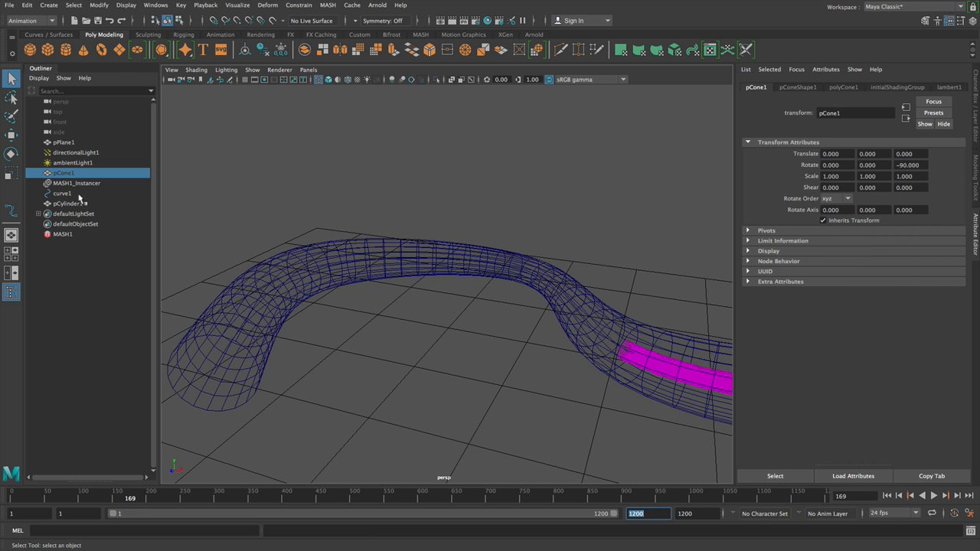
pyautogui.click(63, 234)
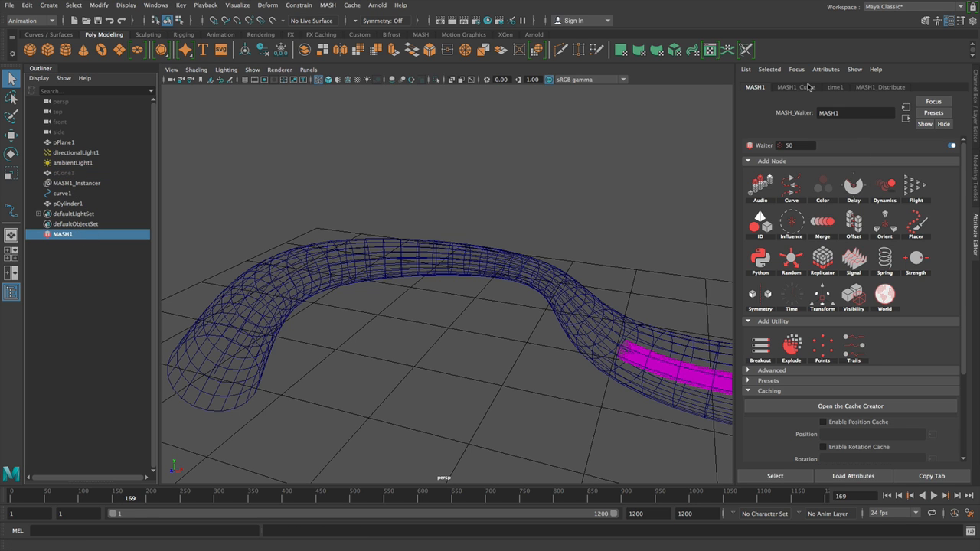
pyautogui.click(793, 86)
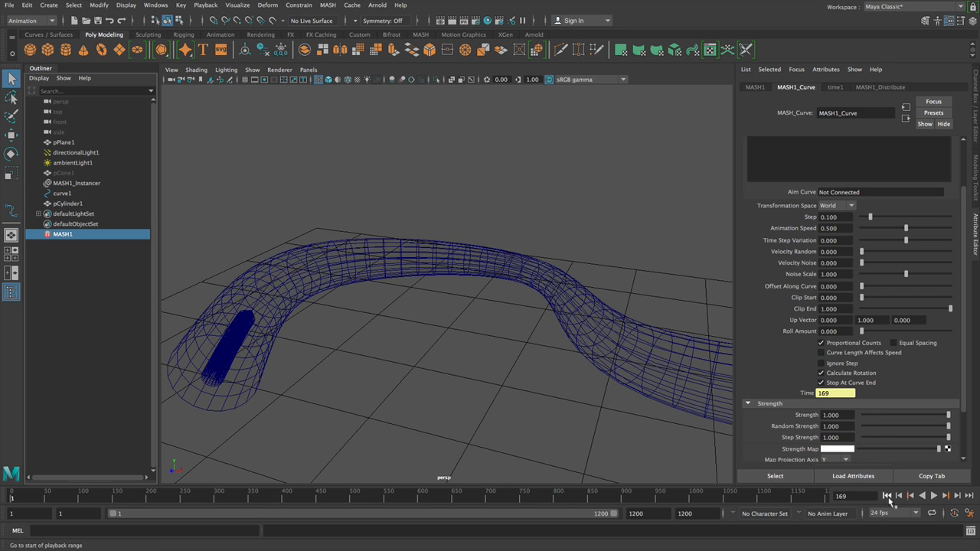
# - Rewind to frame 1 and add a Random node to scatter the cones
pyautogui.click(887, 493)
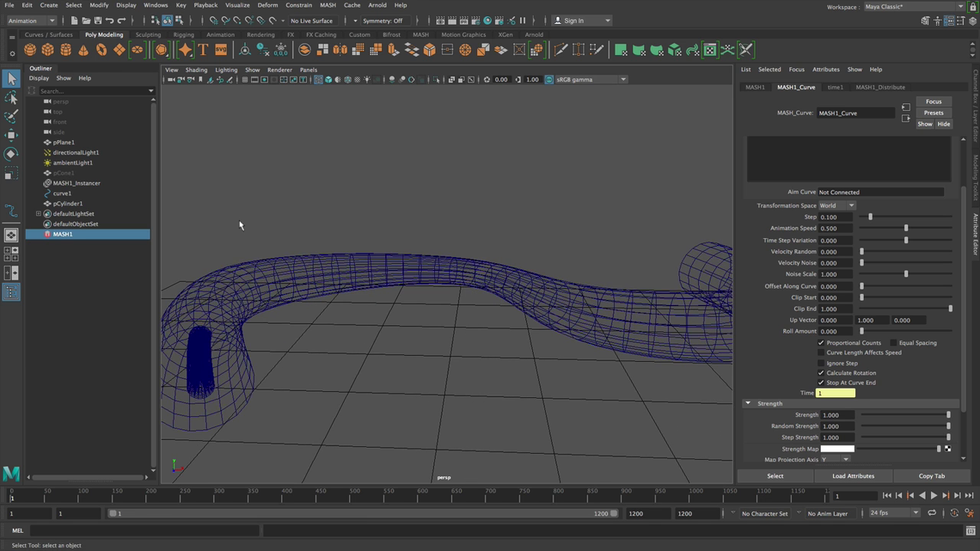
pyautogui.click(755, 86)
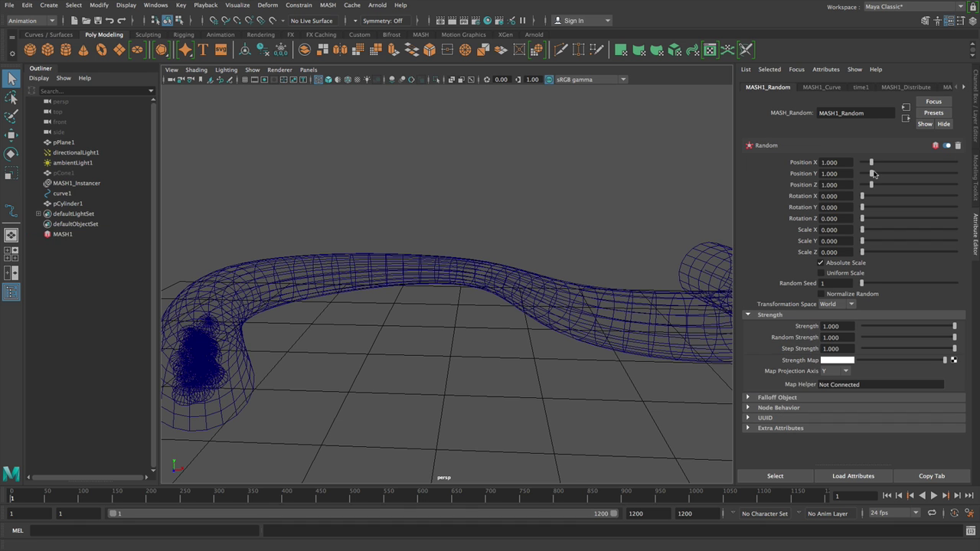
# - Adjust the Random node's Position Y offset and inspect the jittered cluster in the tube
pyautogui.moveTo(870, 173); pyautogui.dragTo(903, 173)
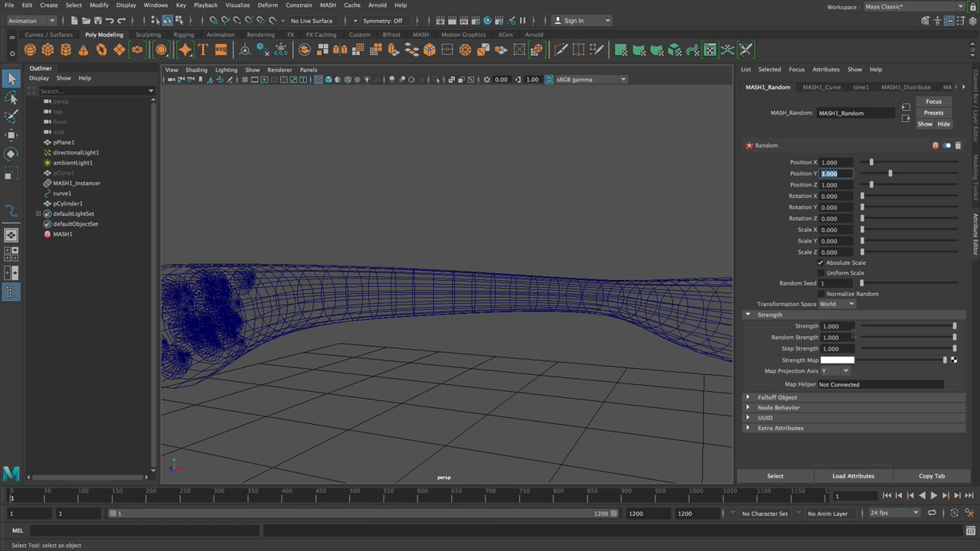
pyautogui.click(934, 501)
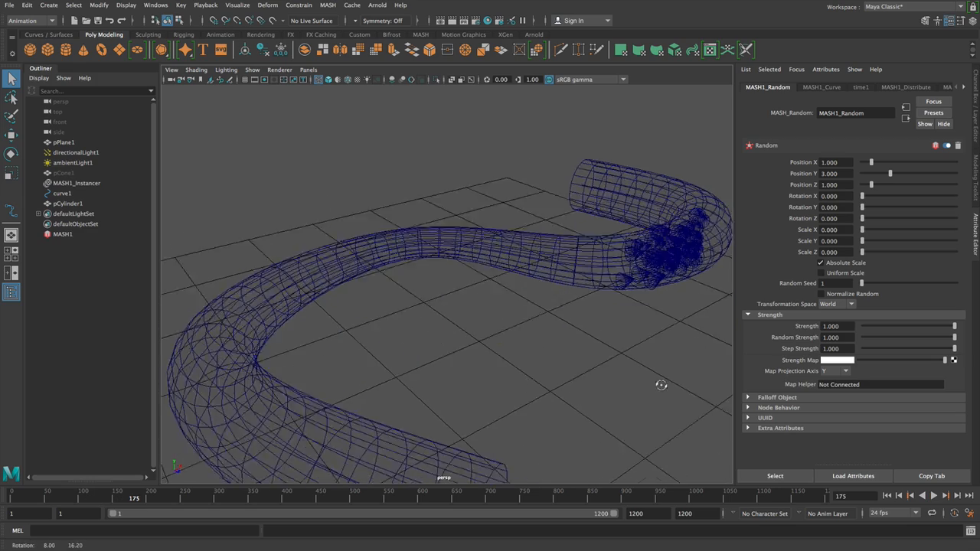
pyautogui.click(949, 496)
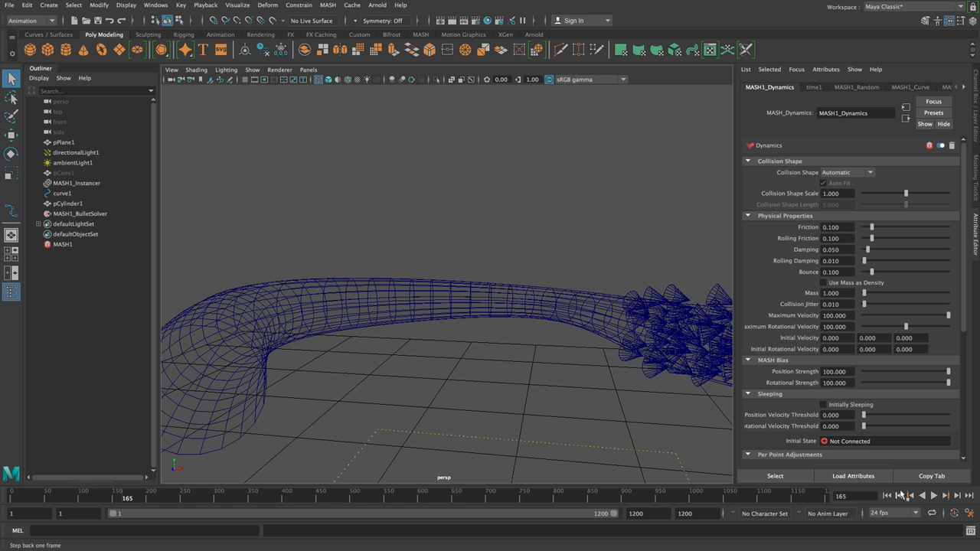
# - Select MASH1_BulletSolver in the Outliner after adding the Dynamics node
pyautogui.click(80, 214)
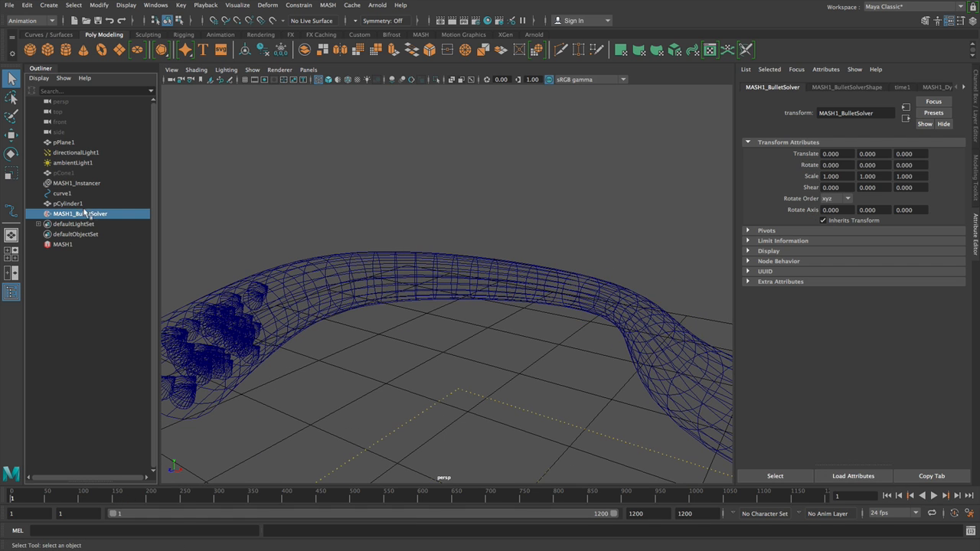
# - Add pCylinderShape1 to the Bullet solver's Collider Objects and play the simulation
pyautogui.click(845, 86)
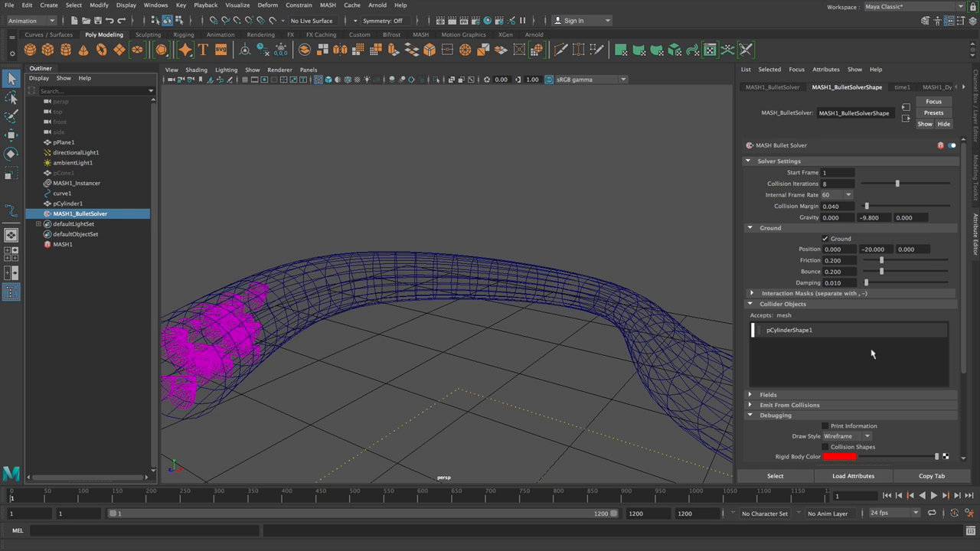
pyautogui.click(922, 496)
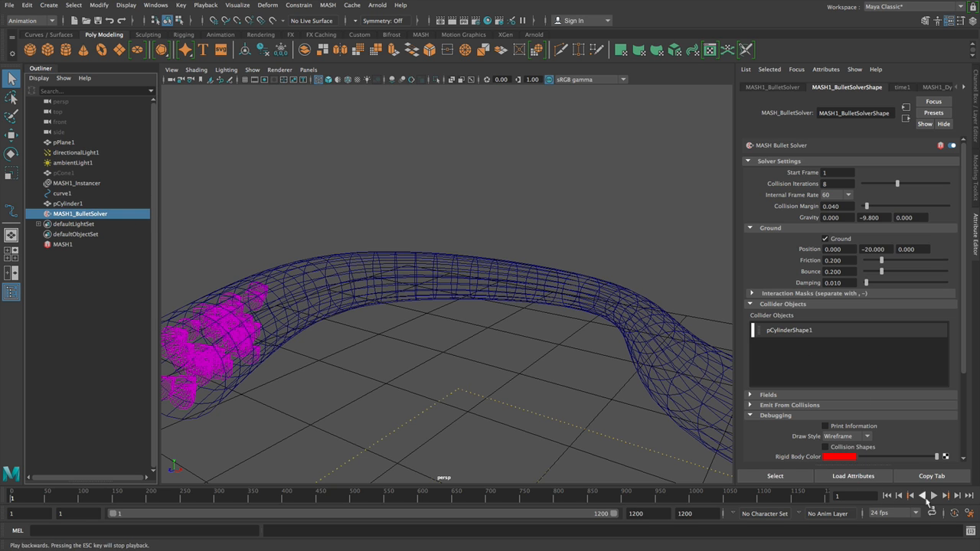
pyautogui.click(932, 507)
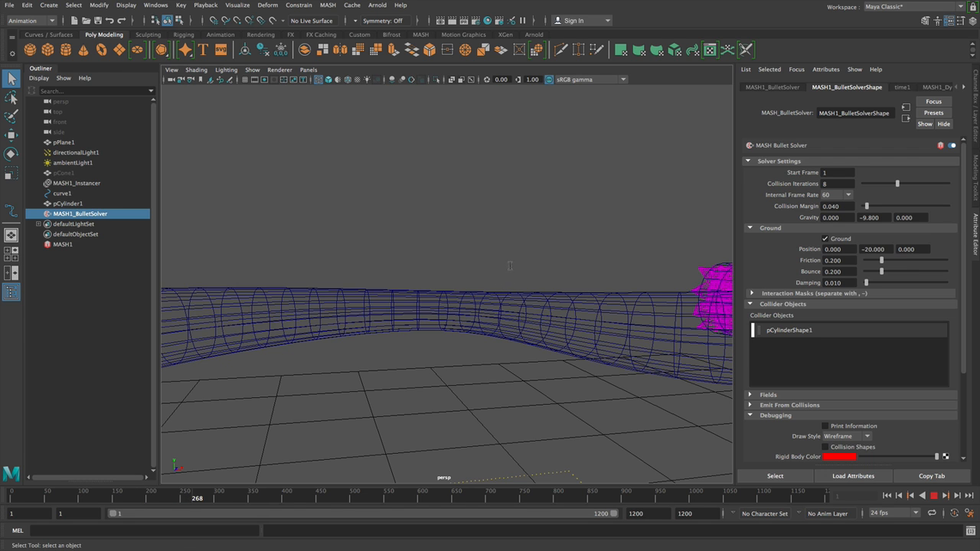
# - Stop playback and rewind the simulation to the first frame
pyautogui.click(934, 498)
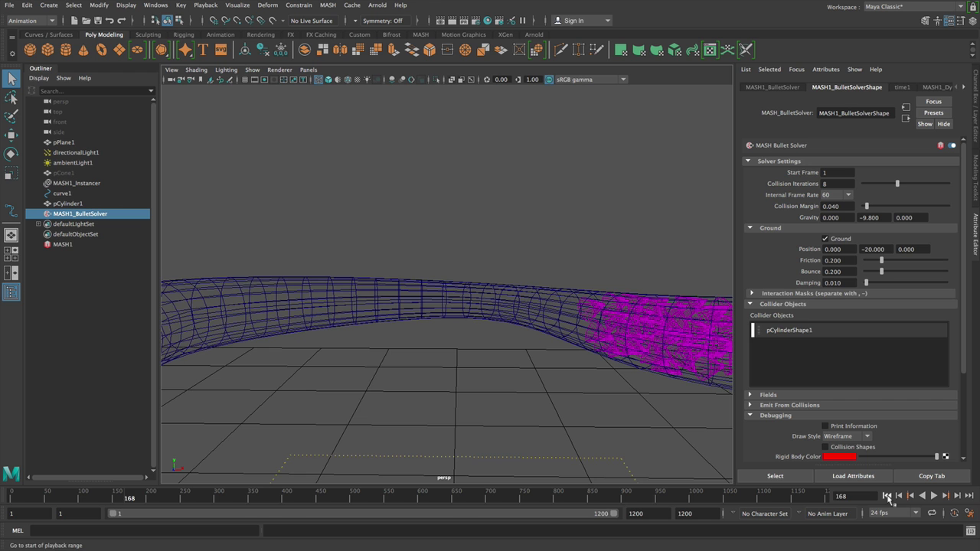
pyautogui.click(883, 496)
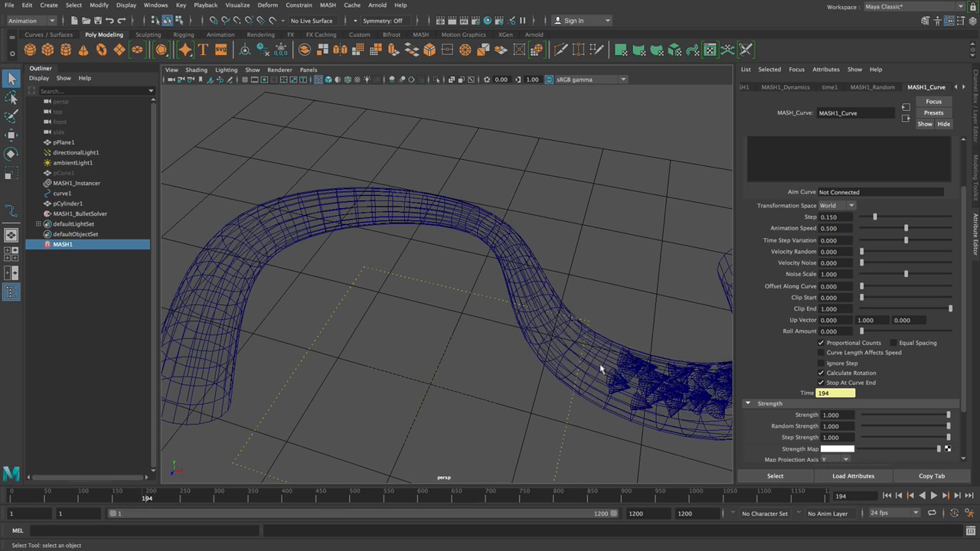
# - Inspect the tube's bend from above, then rewind to frame 1 and play the simulation forwards
pyautogui.moveTo(600, 368); pyautogui.dragTo(646, 365)
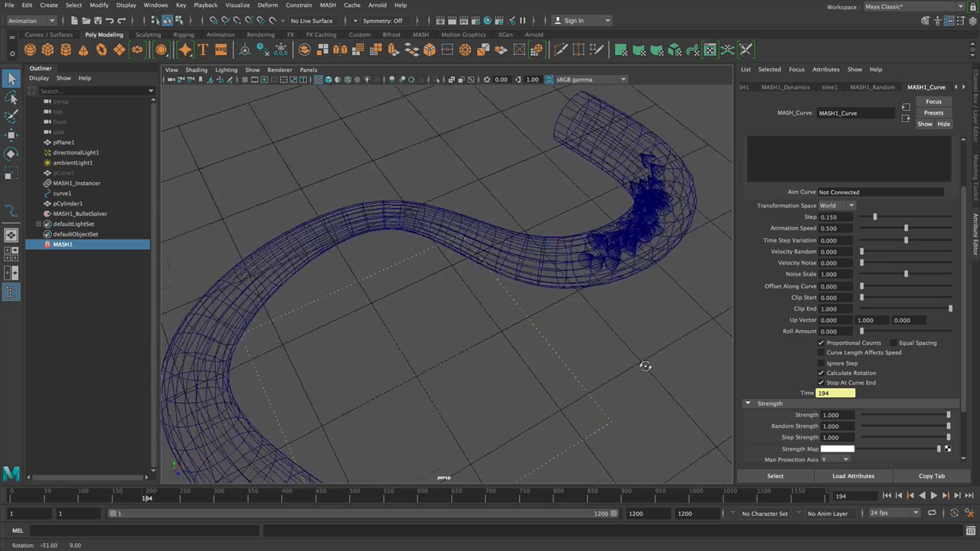
pyautogui.moveTo(645, 365); pyautogui.dragTo(481, 349)
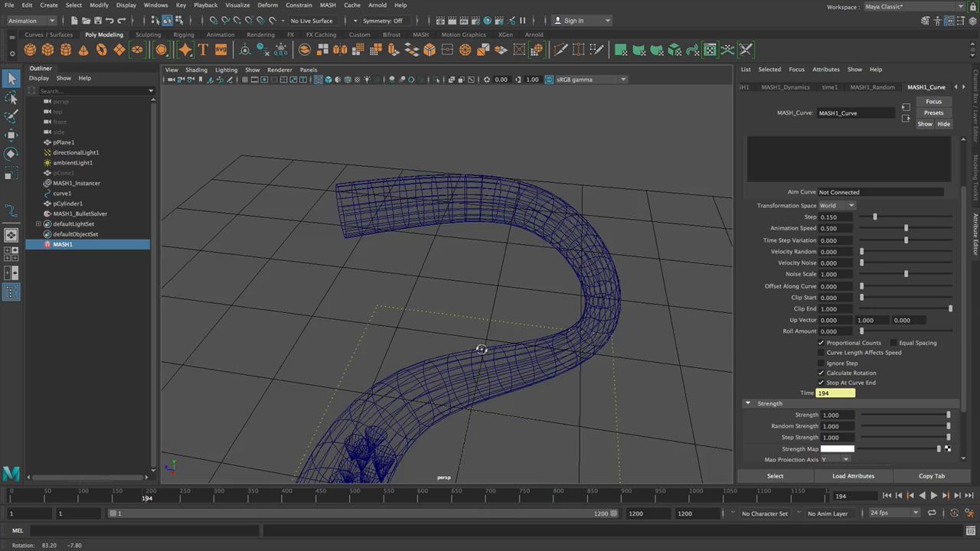
pyautogui.moveTo(480, 348); pyautogui.dragTo(635, 349)
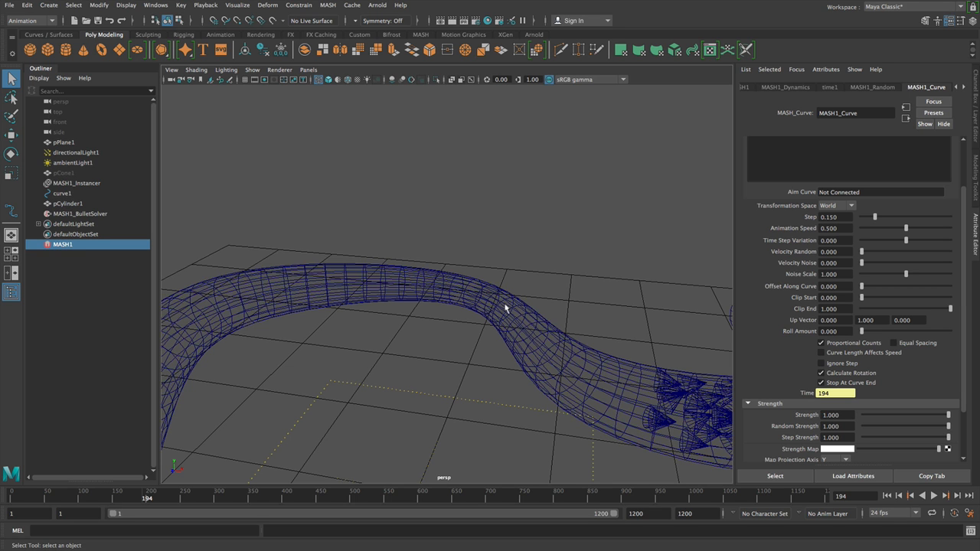
pyautogui.click(935, 496)
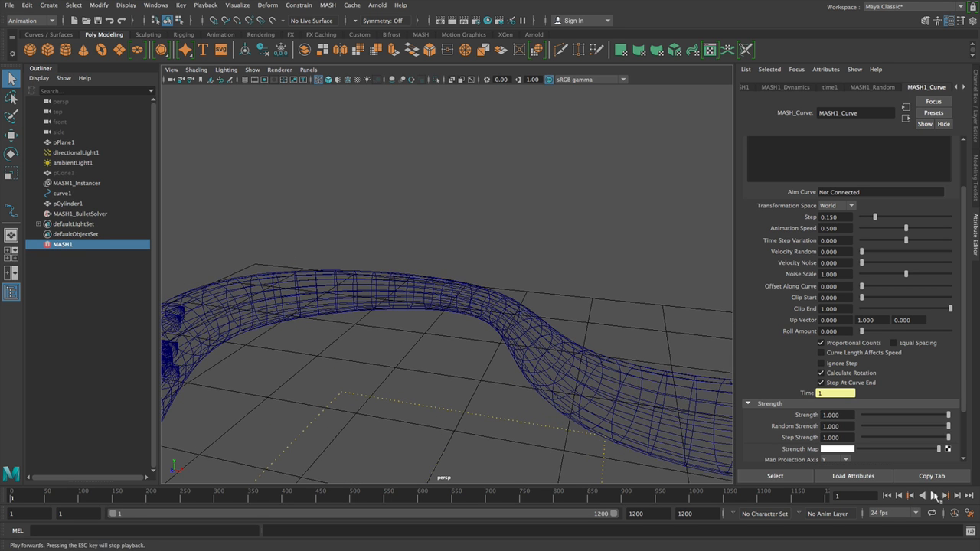
pyautogui.click(937, 496)
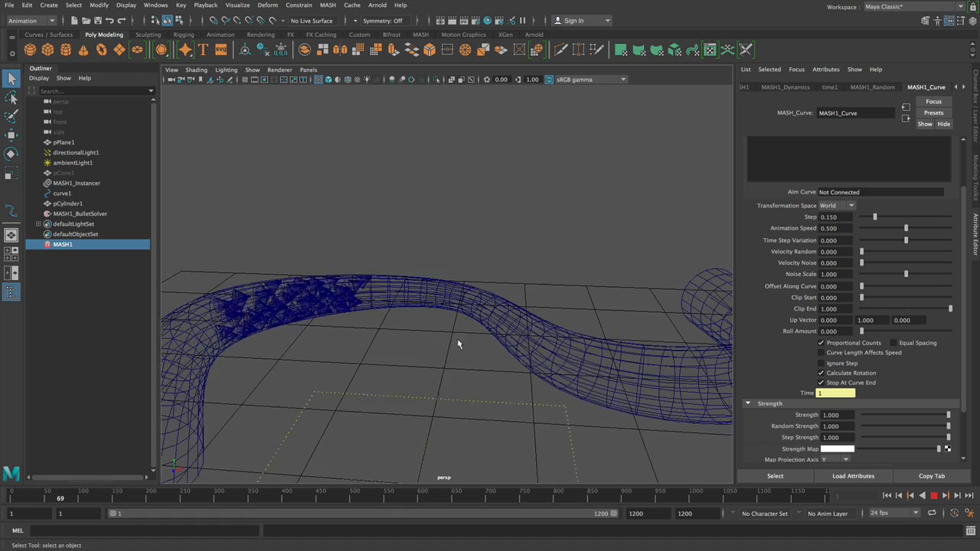